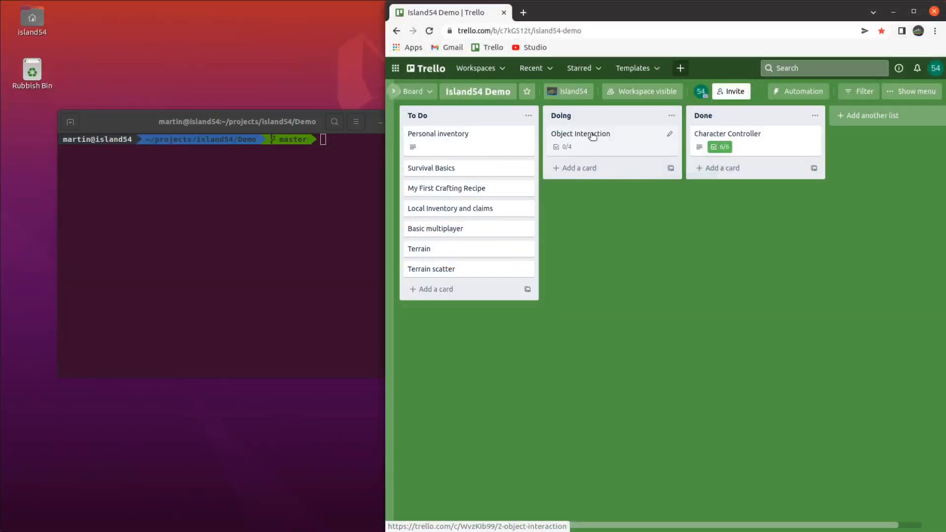
Step: Open the Object Interaction card in the Doing list of the Island54 Demo board
{"action": "left_click", "coordinate": [580, 134]}
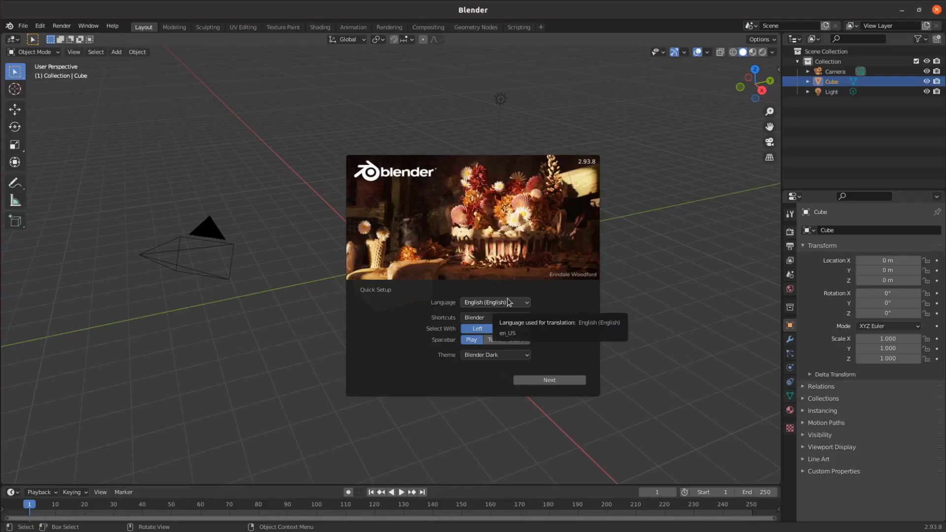
Step: Replace the default cube with an ico sphere and scale its vertices into a wedge stone
{"action": "left_click", "coordinate": [454, 289]}
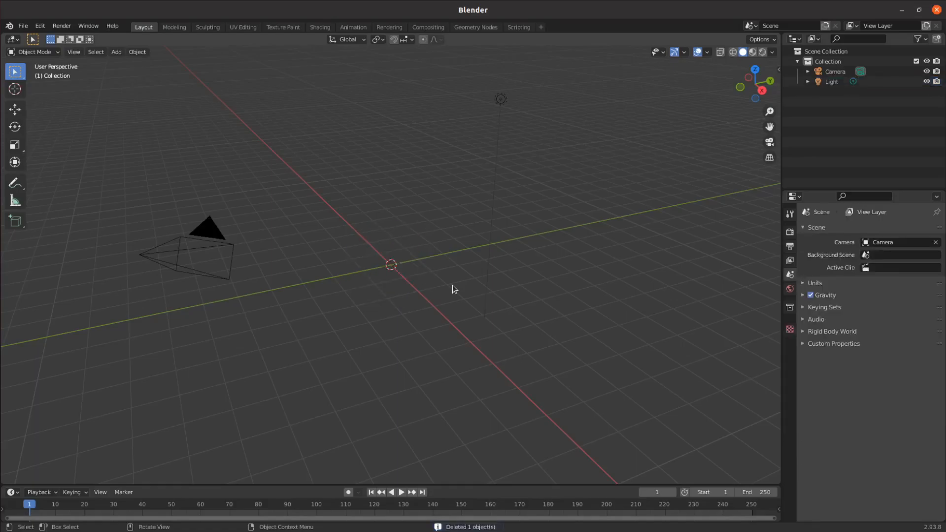
{"action": "left_click", "coordinate": [115, 52]}
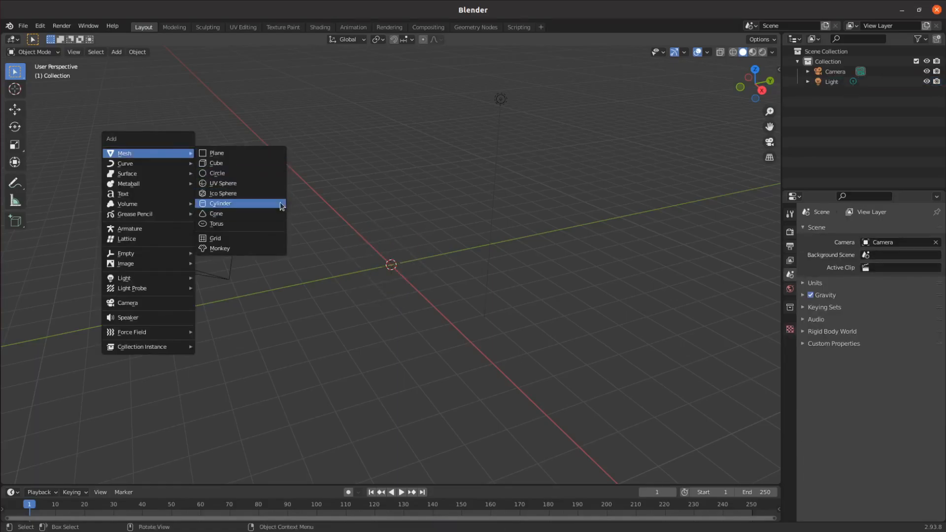
{"action": "left_click", "coordinate": [223, 193]}
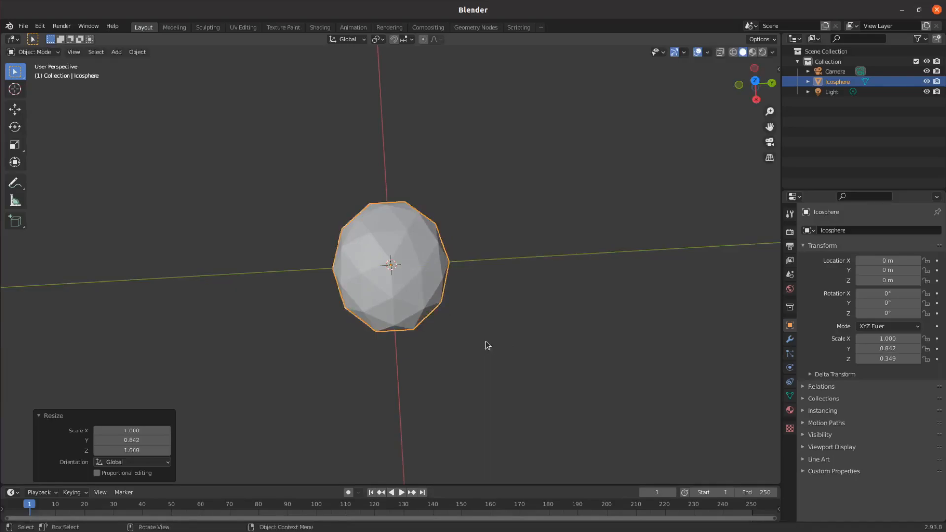
{"action": "key", "text": "Tab"}
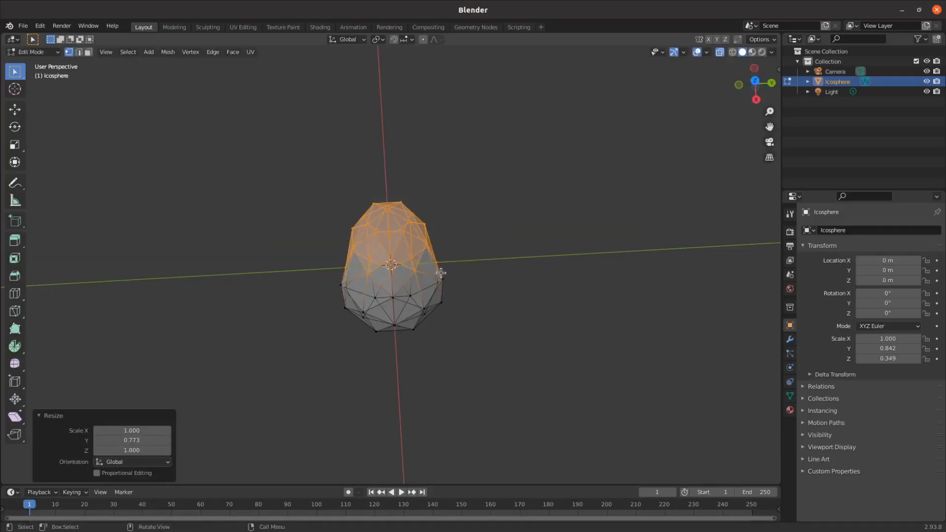
{"action": "key", "text": "s"}
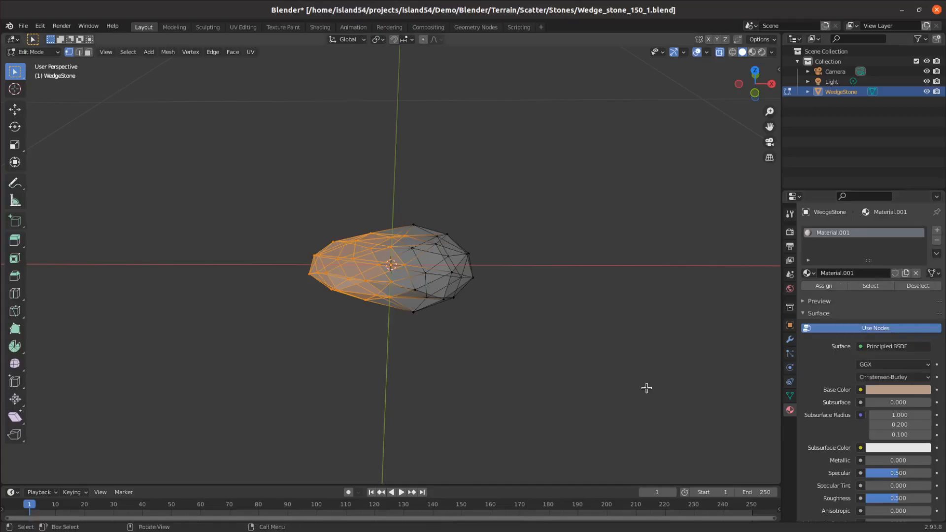
Step: Start a new scene, add an ico sphere, adjust its creation settings, and enter Edit Mode
{"action": "left_click", "coordinate": [23, 26]}
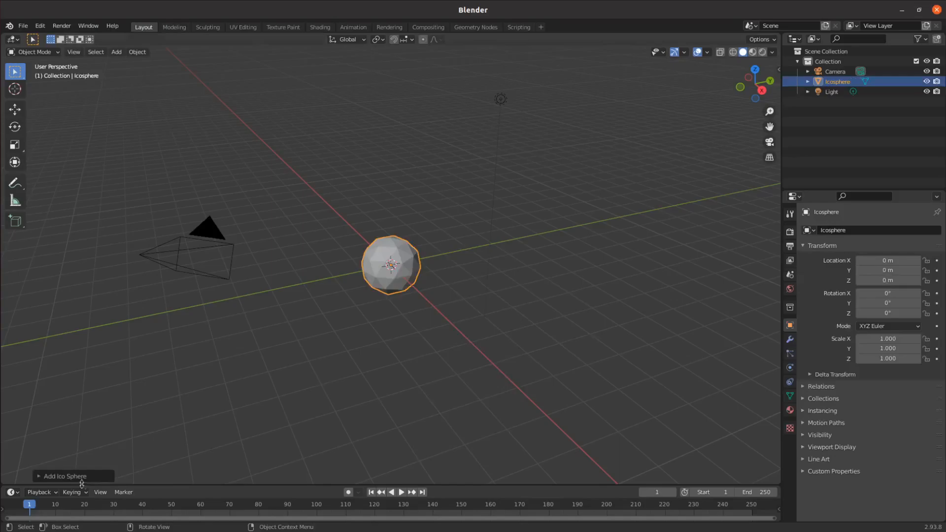
{"action": "left_click", "coordinate": [65, 476]}
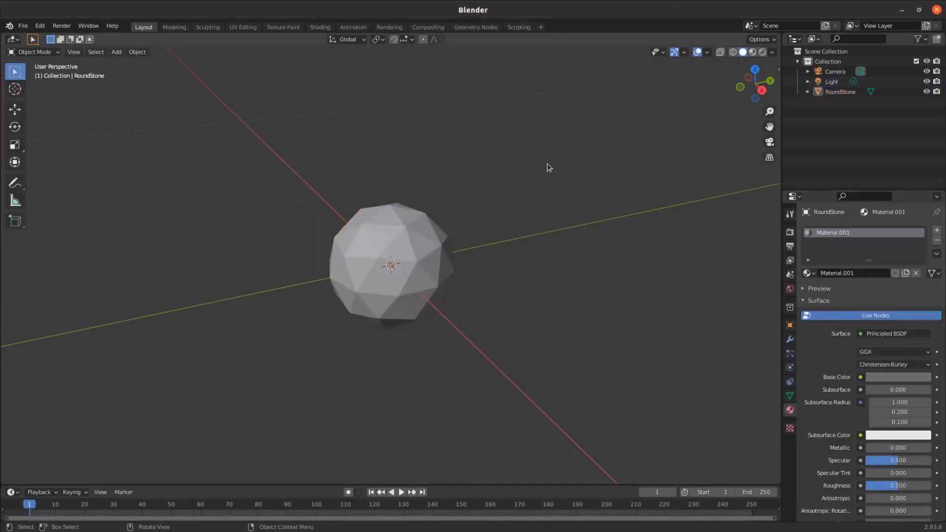
{"action": "key", "text": "Tab"}
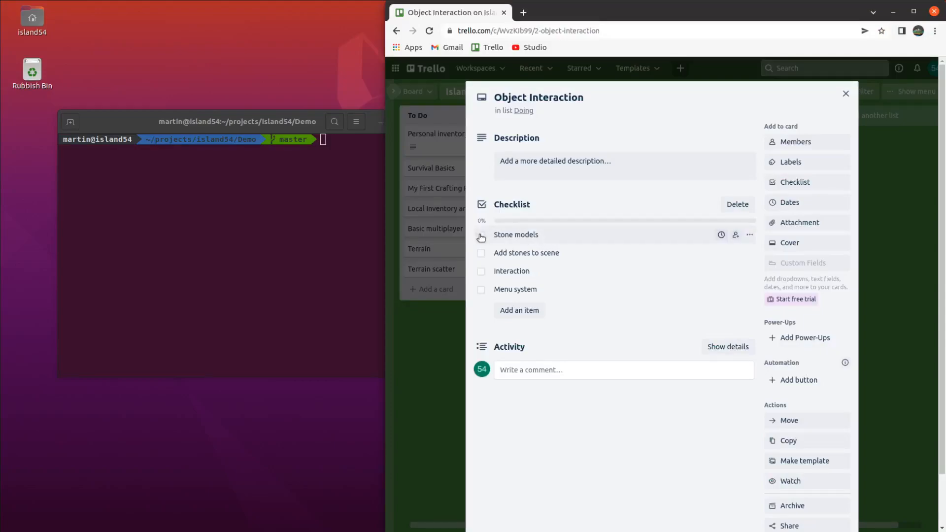
Step: Check off Stone models, bringing the checklist to 25%
{"action": "left_click", "coordinate": [481, 236]}
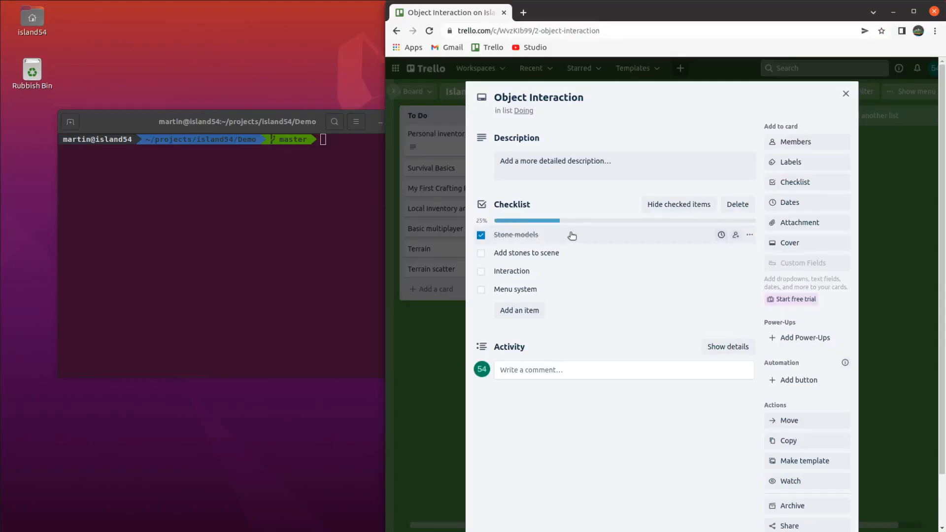
{"action": "mouse_move", "coordinate": [596, 254]}
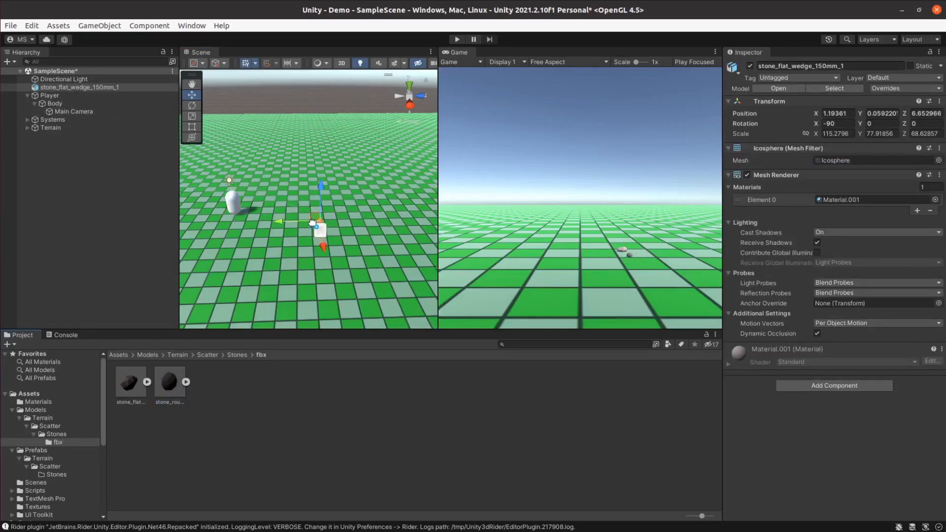
Step: Set up the wedge and round stones with Box Collider and Rigidbody, and begin scripting
{"action": "left_click", "coordinate": [834, 352]}
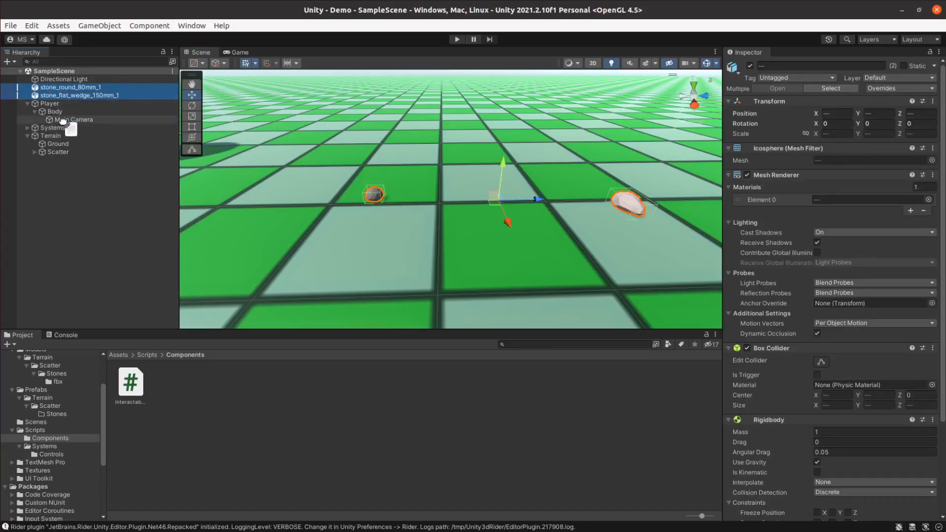
{"action": "type", "text": "enum"}
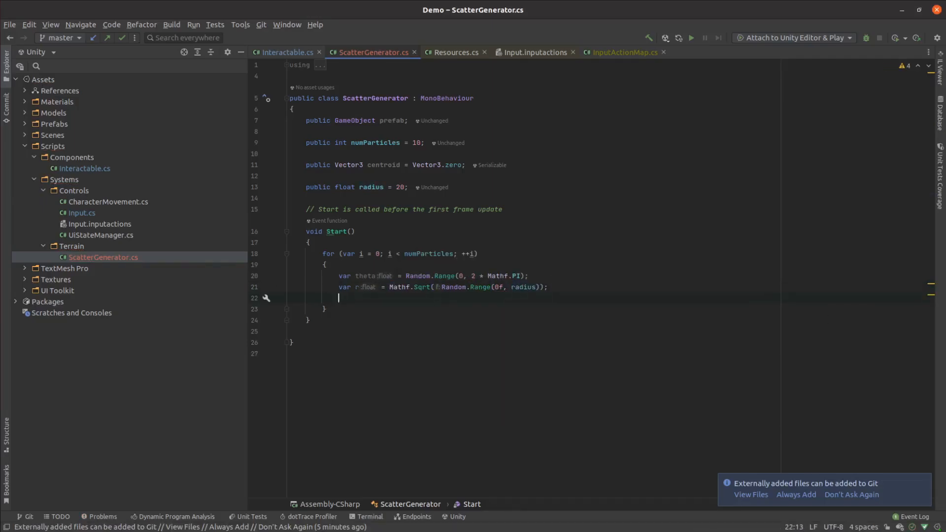
Step: Write ScatterGenerator's placement code computing a random delta for each instance
{"action": "type", "text": "var delta = ne"}
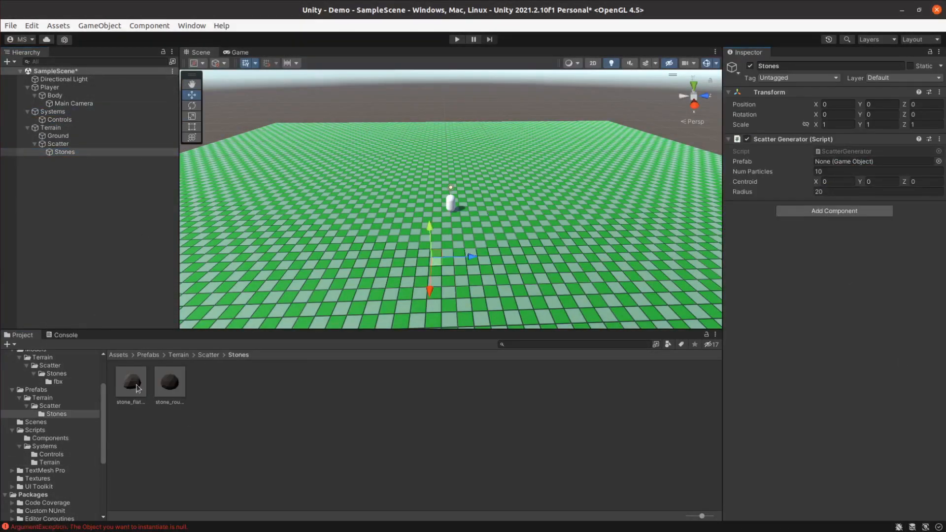
Step: Assign the flat wedge stone prefab to a Scatter Generator on Stones
{"action": "left_click", "coordinate": [457, 38]}
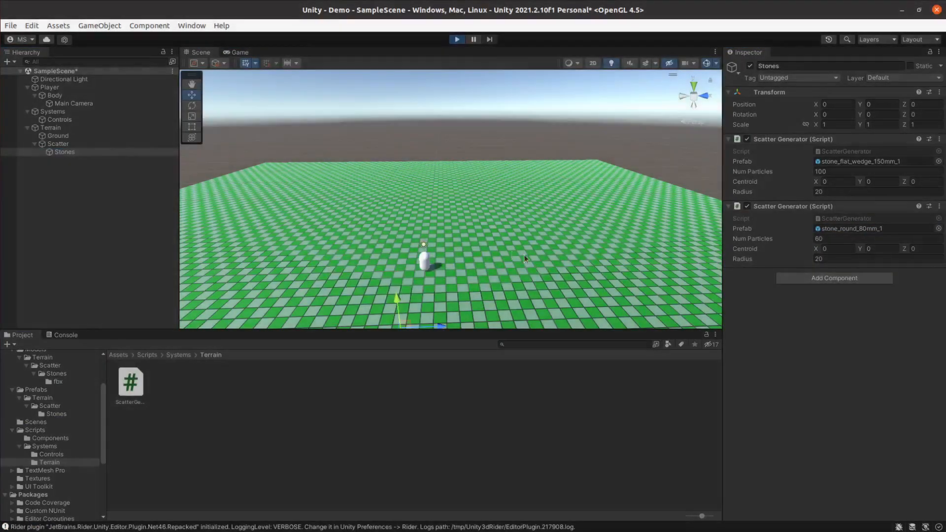
{"action": "left_click", "coordinate": [456, 40]}
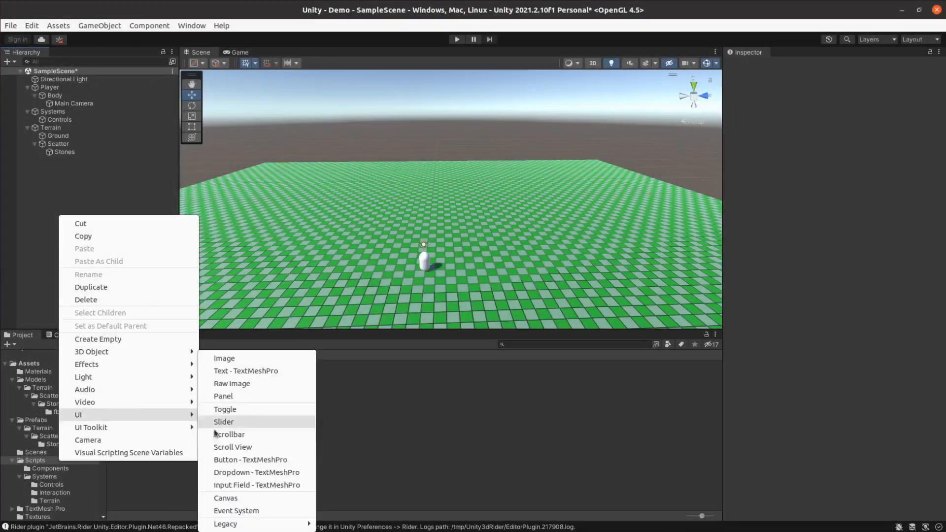
Step: Add a UI Image to a new canvas for the 10×10 knob reticule
{"action": "left_click", "coordinate": [223, 357]}
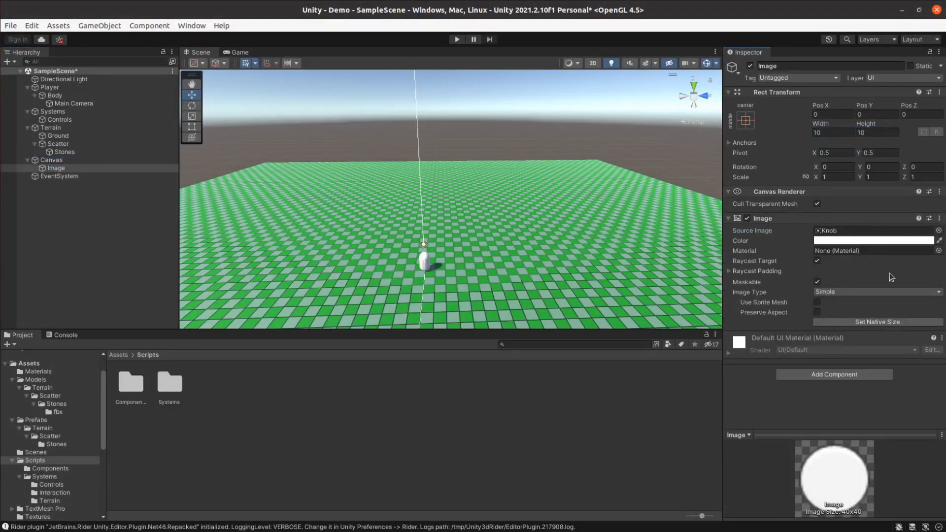
{"action": "left_click", "coordinate": [51, 160]}
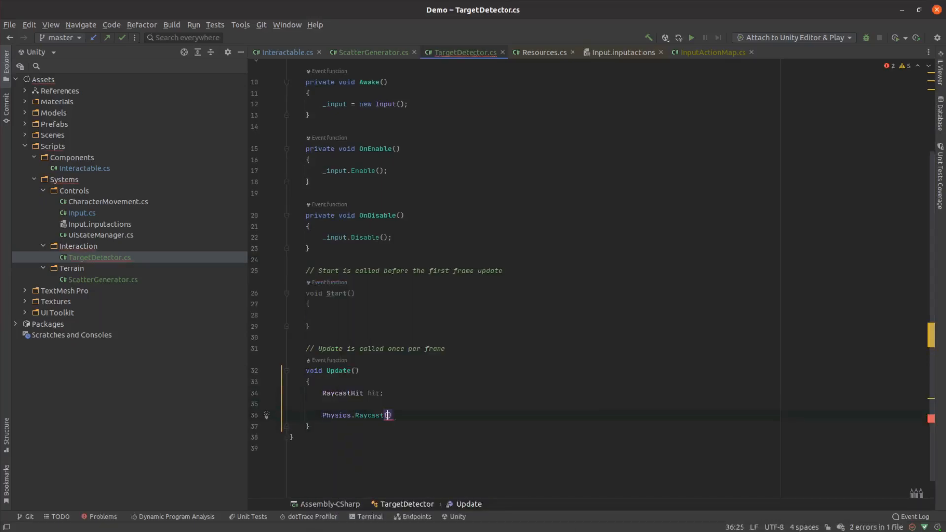
Step: Add TargetSet/TargetCleared events and inline raycast hit in TargetDetector; fix ControlManager sprint events
{"action": "type", "text": "public event Action<RaycastHit?>"}
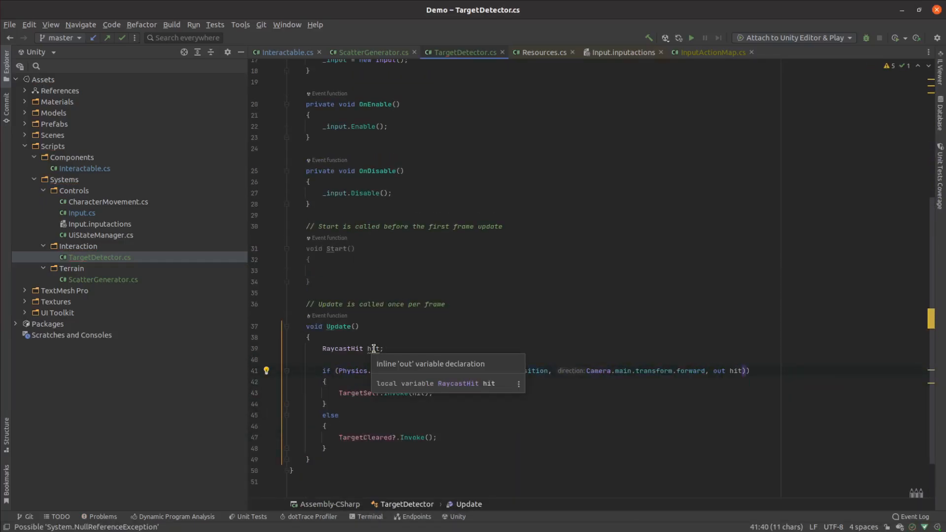
{"action": "left_click", "coordinate": [430, 363]}
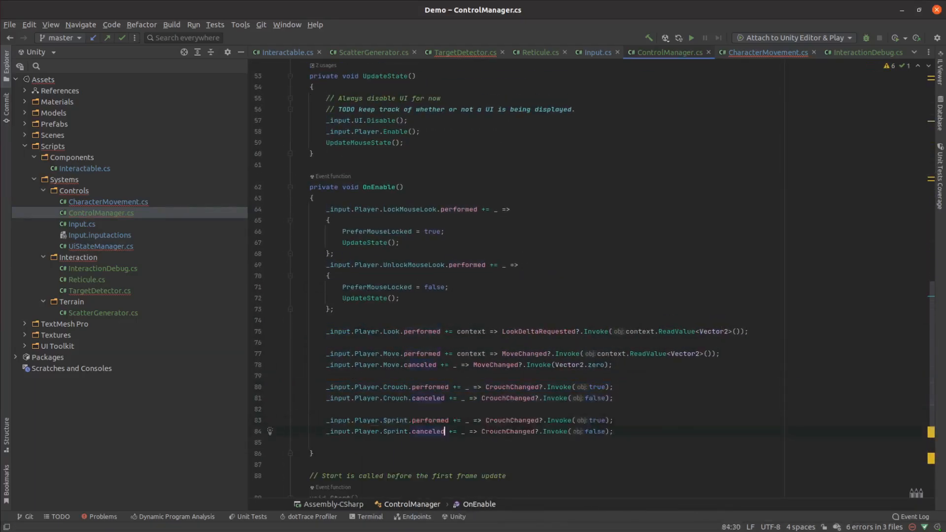
{"action": "left_click", "coordinate": [767, 52]}
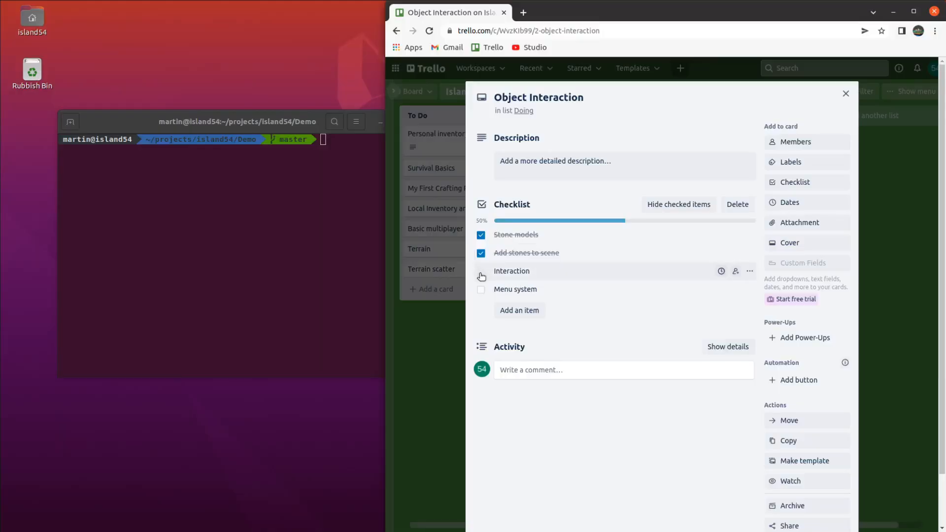
Step: Check off the Interaction item on the Object Interaction checklist
{"action": "left_click", "coordinate": [481, 271]}
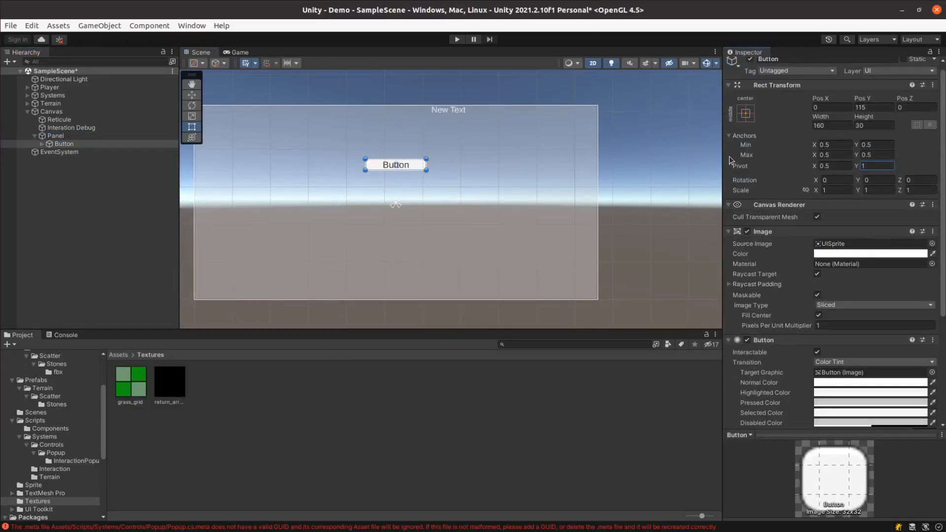
Step: Drag the button into place near the top of the popup panel
{"action": "left_click_drag", "start_coordinate": [396, 164], "coordinate": [305, 202]}
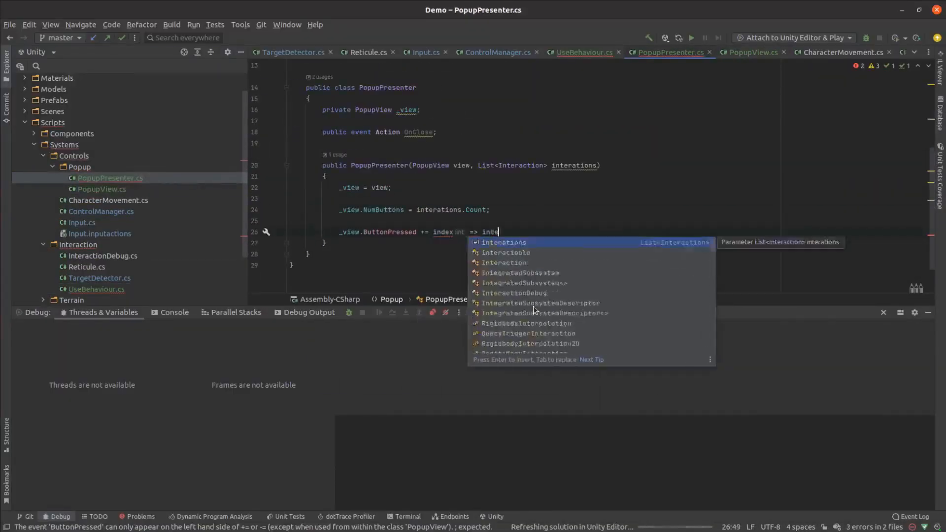
Step: Switch between script tabs in Rider to fill in PopupPresenter's interactions parameter
{"action": "left_click", "coordinate": [752, 52]}
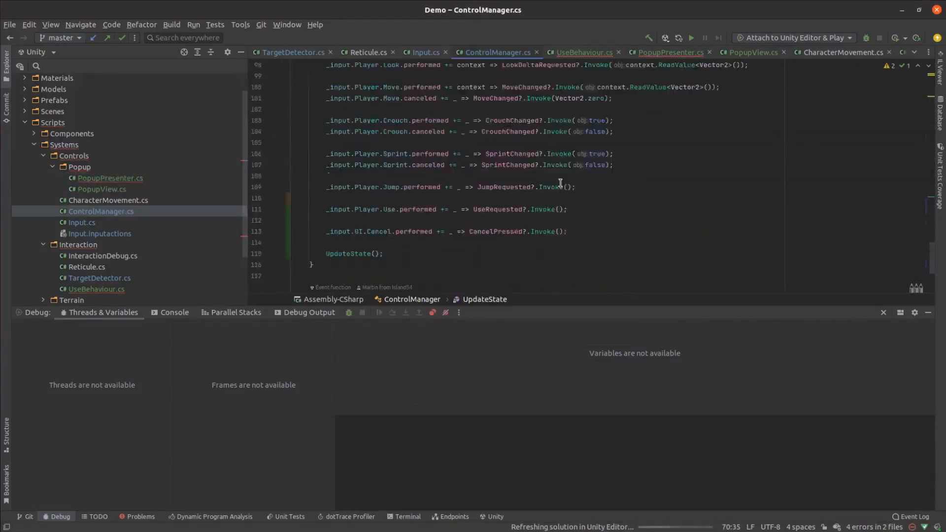
{"action": "left_click", "coordinate": [665, 52]}
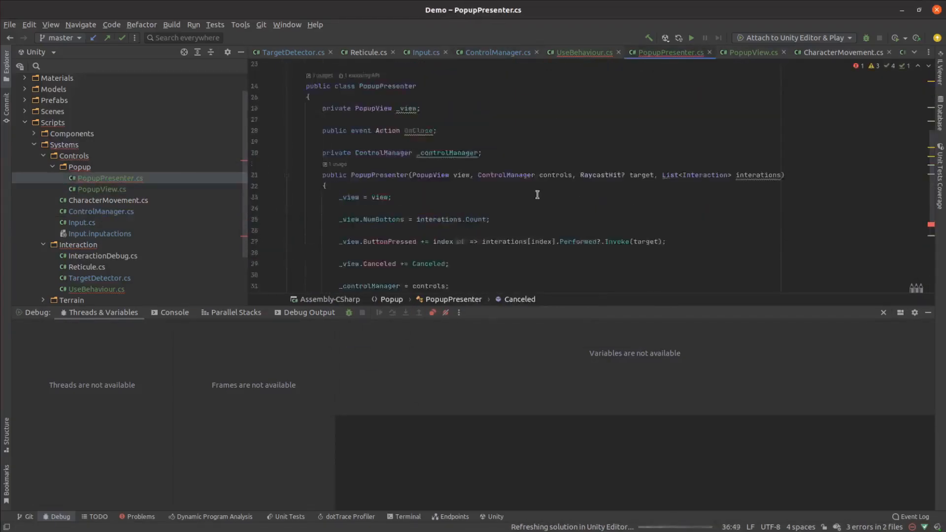
{"action": "left_click", "coordinate": [582, 52]}
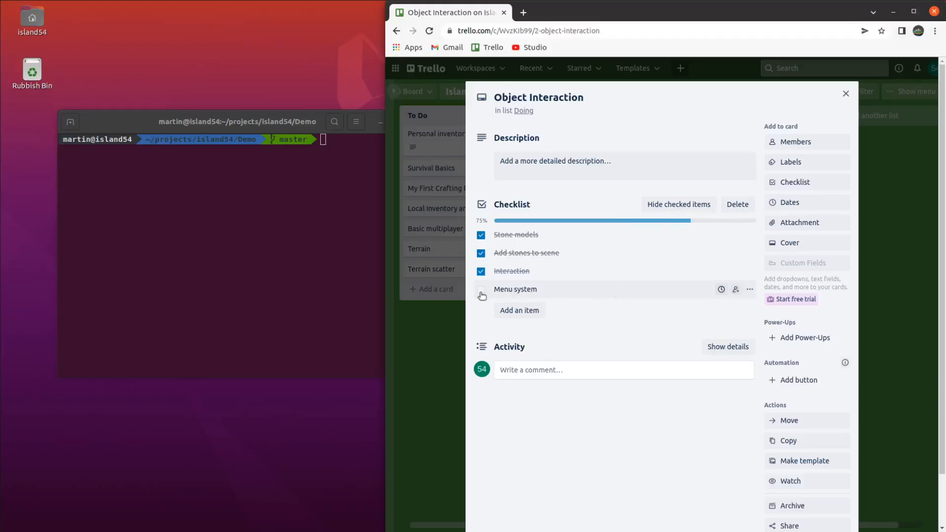
Step: Tick the Menu system checklist item to reach 100%, then close the card
{"action": "left_click", "coordinate": [482, 289]}
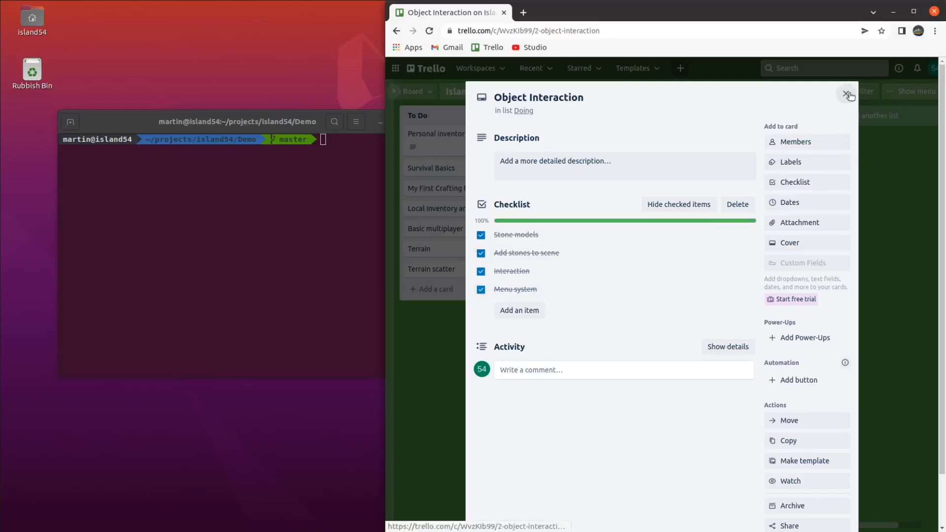
{"action": "left_click", "coordinate": [847, 96]}
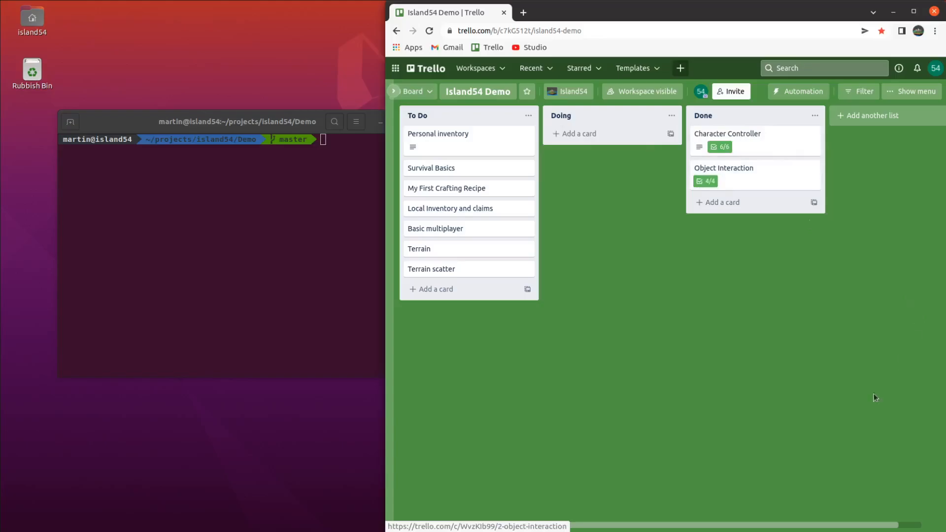